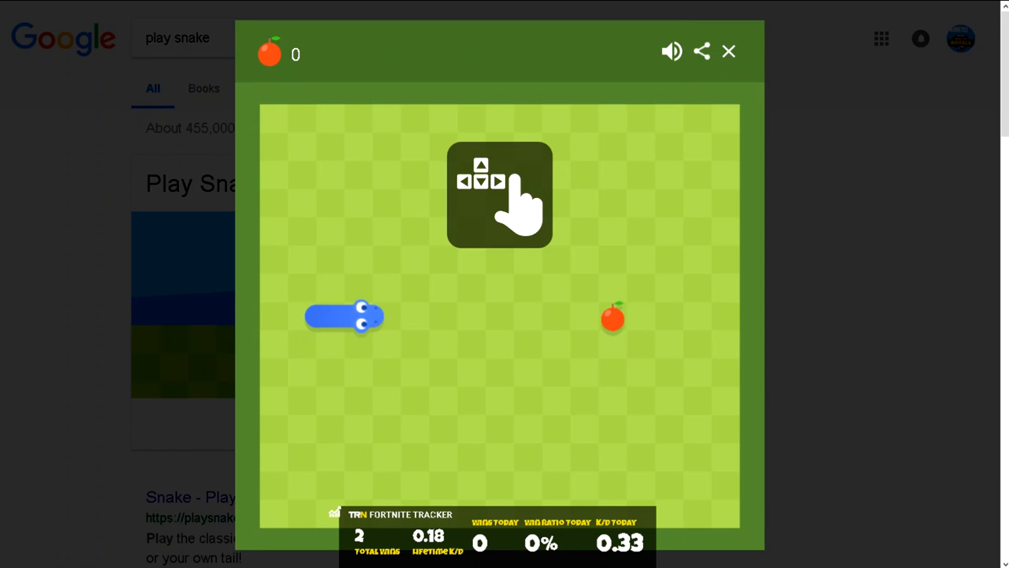
pyautogui.moveTo(574, 113)
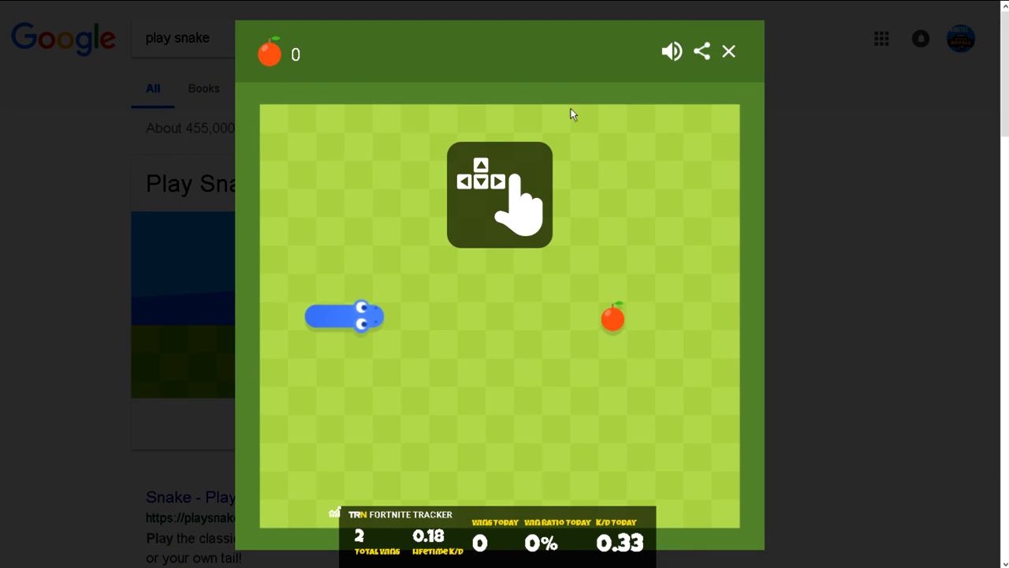
pyautogui.moveTo(526, 209)
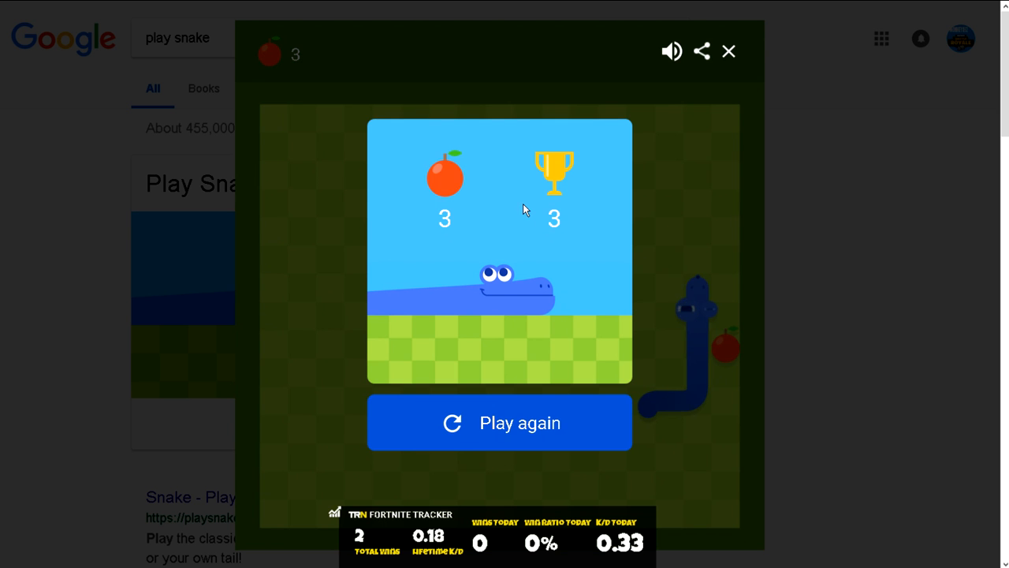
# - Restart after game over and play a round ending with 12 apples, new best 12
pyautogui.click(498, 423)
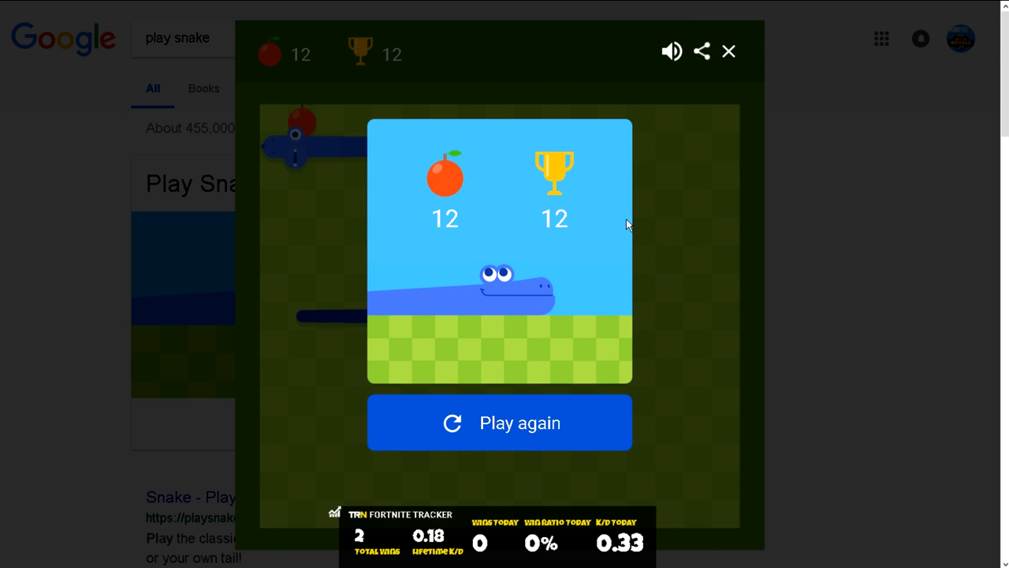
# - Restart and play a round ending with 9 apples, best remaining 12
pyautogui.click(499, 422)
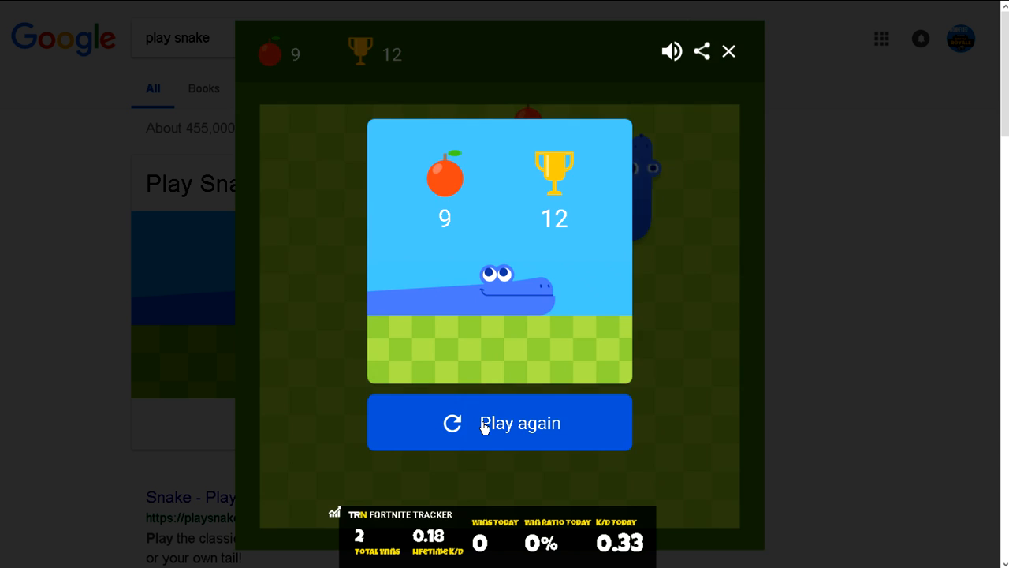
# - Restart and play a round ending with 10 apples, best still 12
pyautogui.click(498, 422)
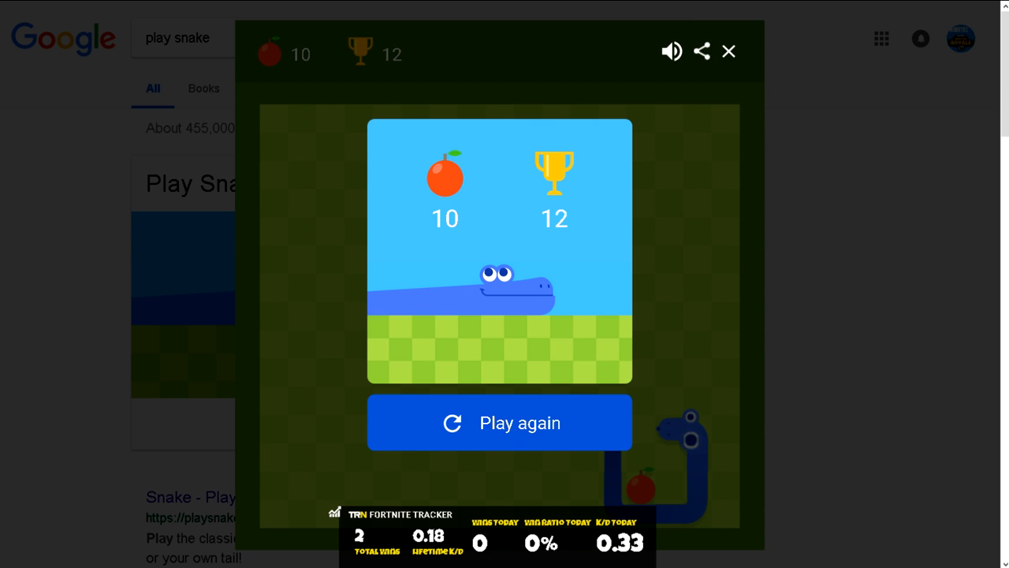
# - Restart and play a round ending with 8 apples, best still 12
pyautogui.click(498, 422)
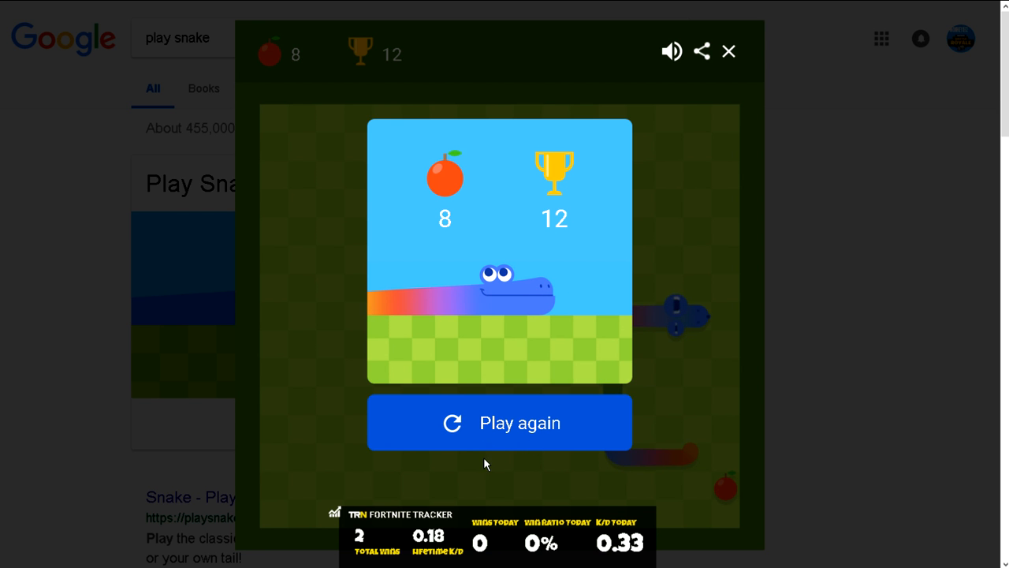
# - Play two more rounds ending with 9 and 10 apples, best still 12, then restart
pyautogui.click(498, 423)
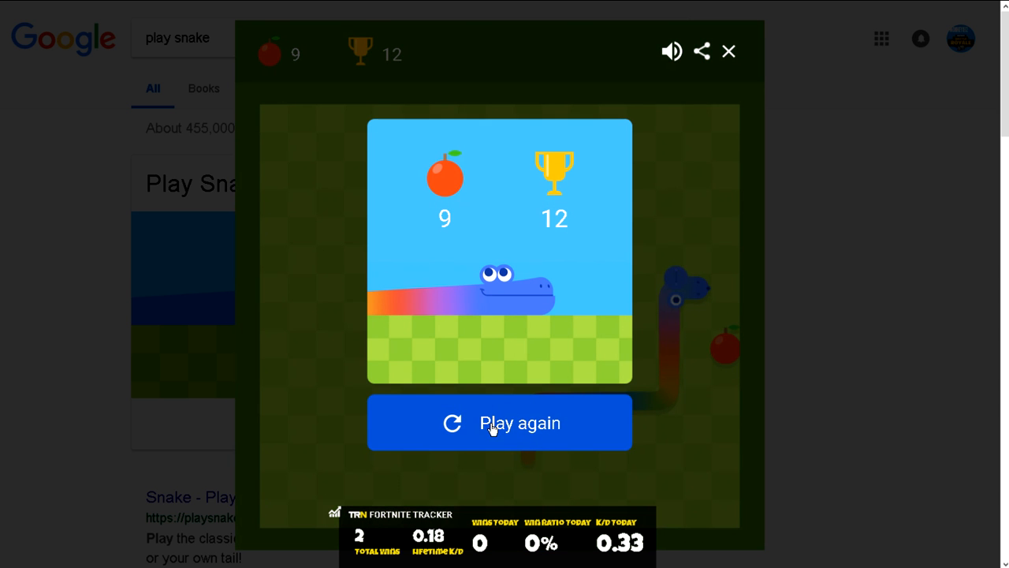
pyautogui.click(498, 423)
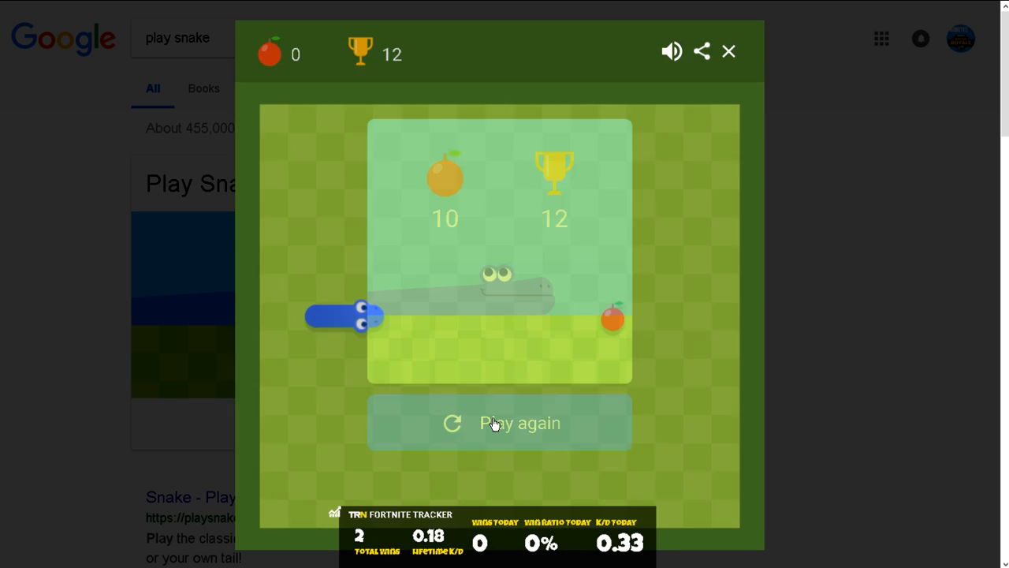
# - Play a round ending with 10 apples, best still 12, and restart
pyautogui.click(499, 422)
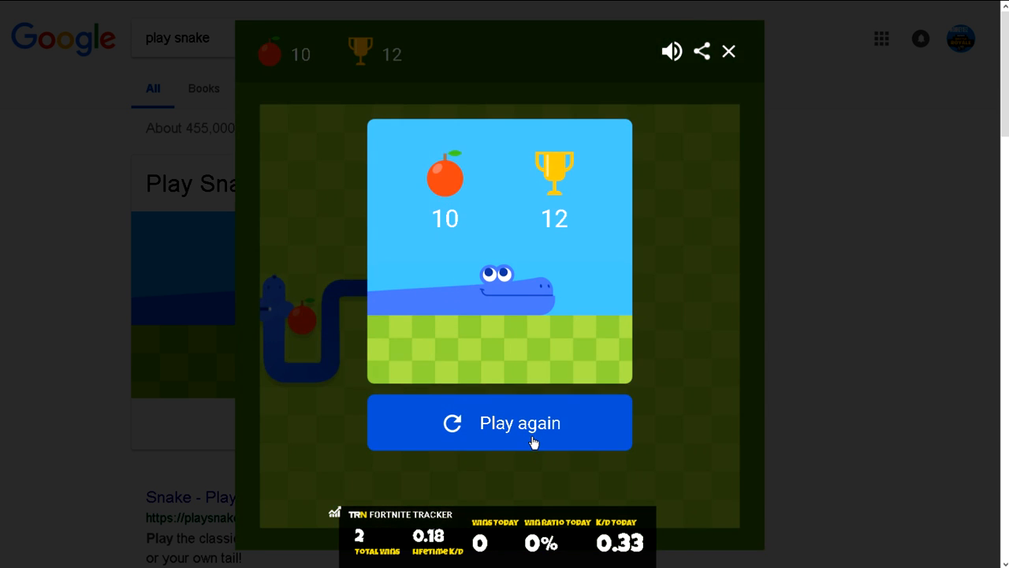
# - Play a quick round ending with 3 apples, best unchanged at 12, and restart
pyautogui.click(498, 423)
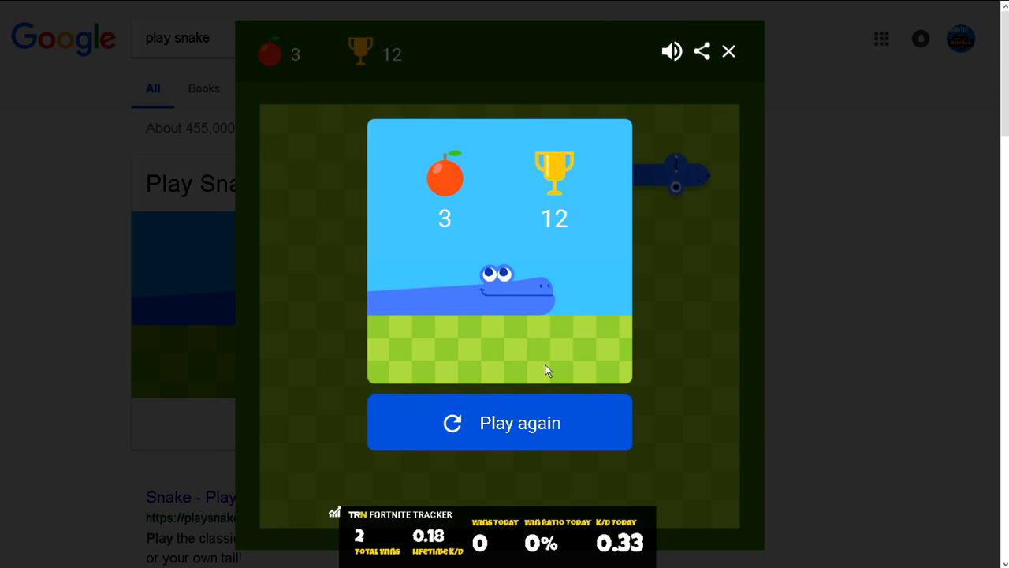
# - Play a round ending with 8 apples, best still 12, and restart
pyautogui.click(498, 423)
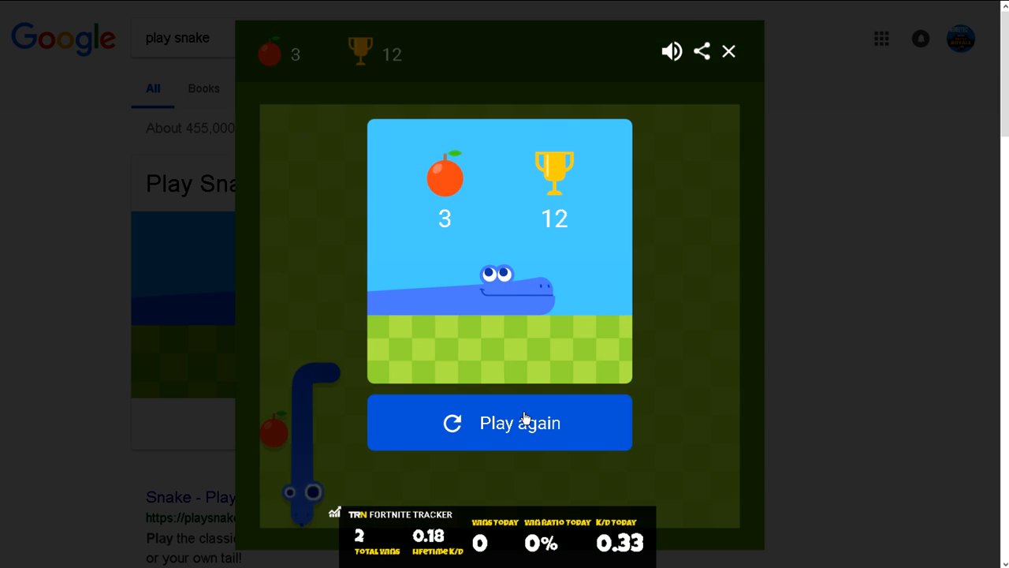
pyautogui.click(498, 422)
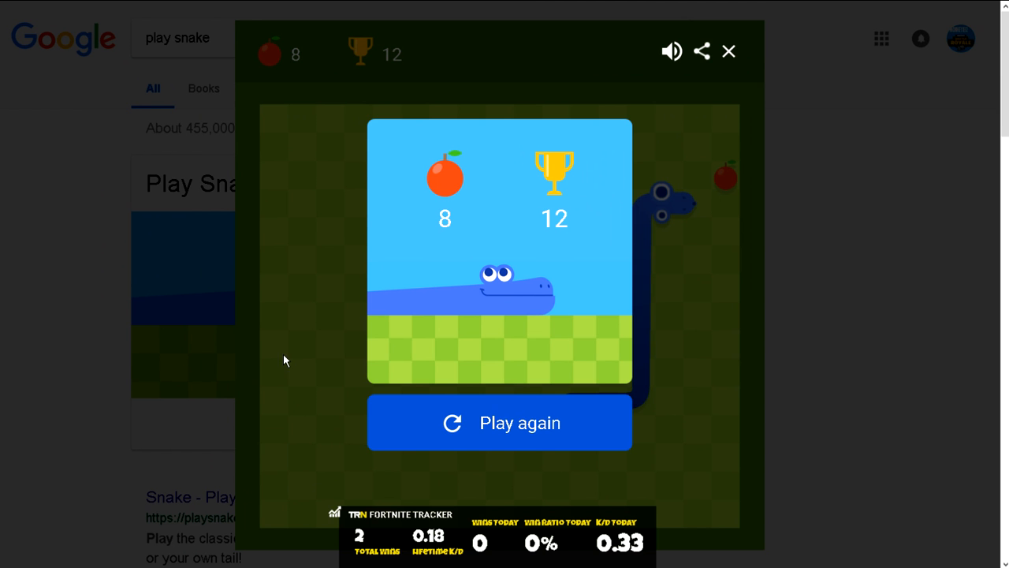
# - Finish the round and restart with the apple count reset to 0, best still 12
pyautogui.click(498, 423)
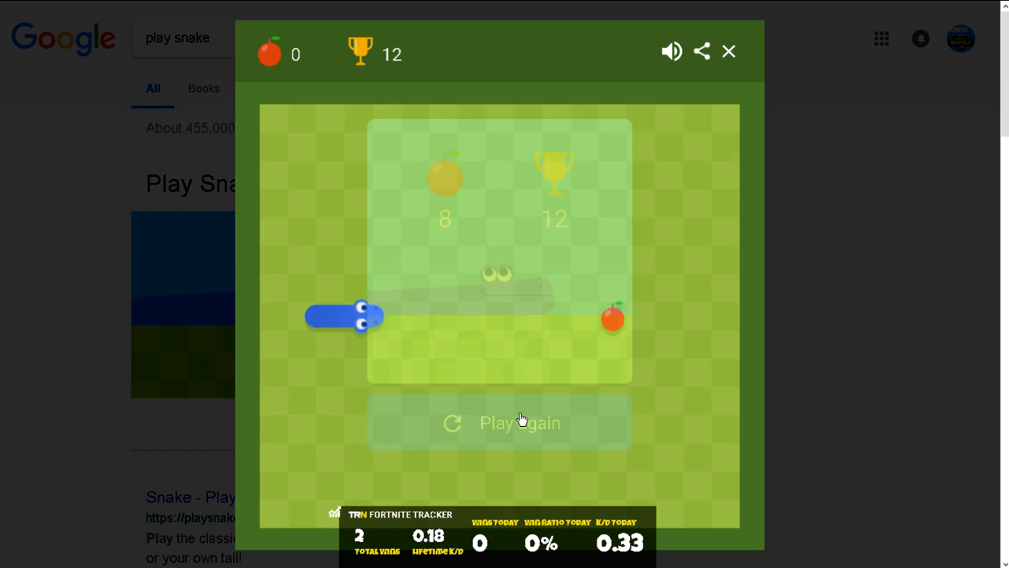
# - Play a round ending with 7 apples, best still 12, and restart
pyautogui.click(519, 422)
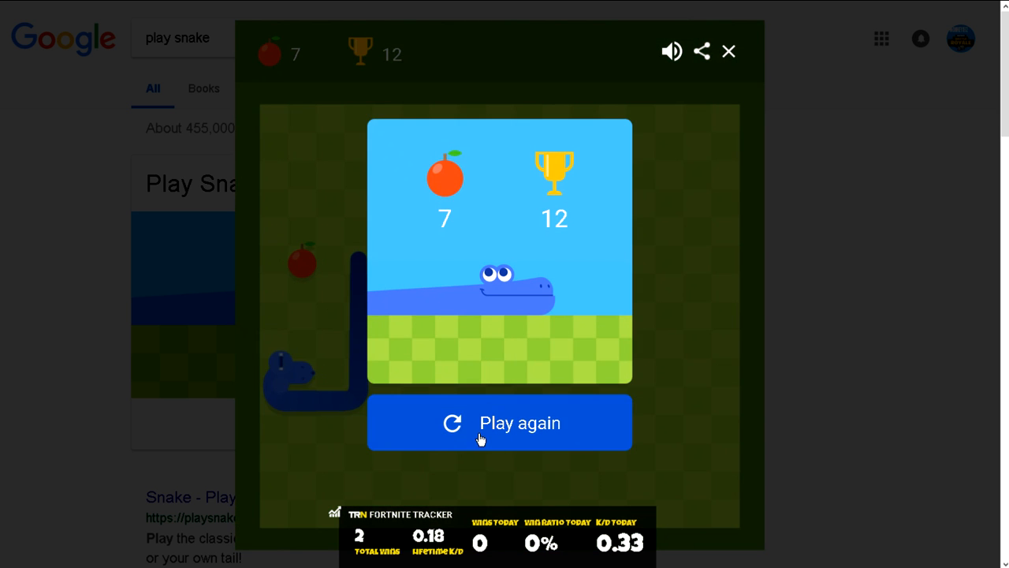
pyautogui.click(498, 422)
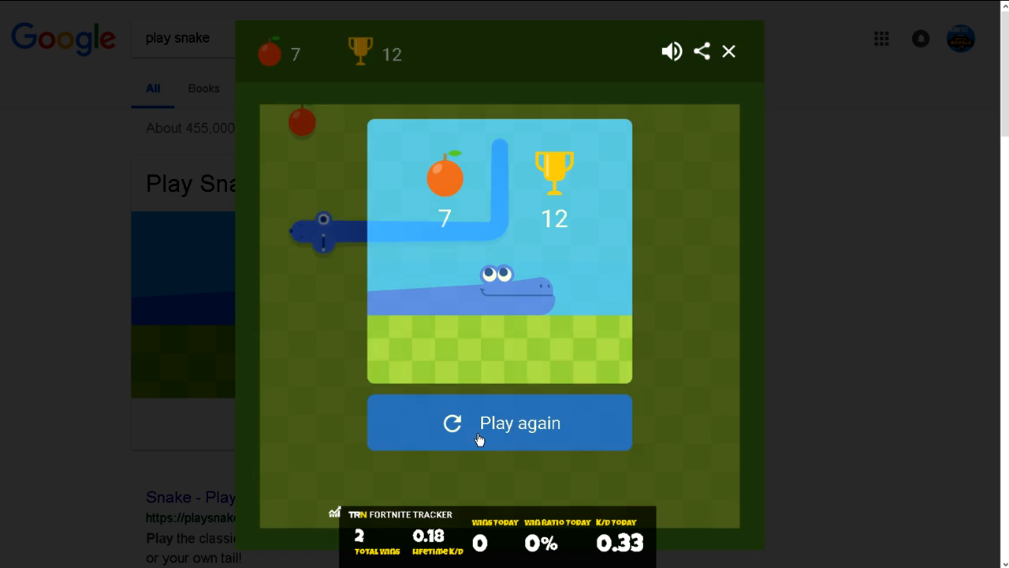
# - Restart from the 7-apple game-over screen with Play again
pyautogui.click(498, 422)
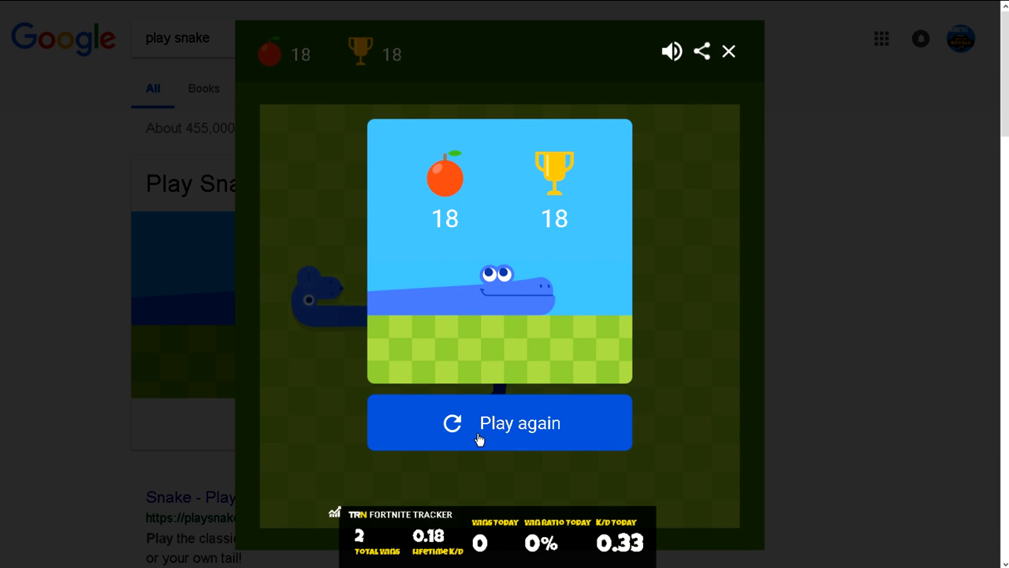
pyautogui.moveTo(498, 202)
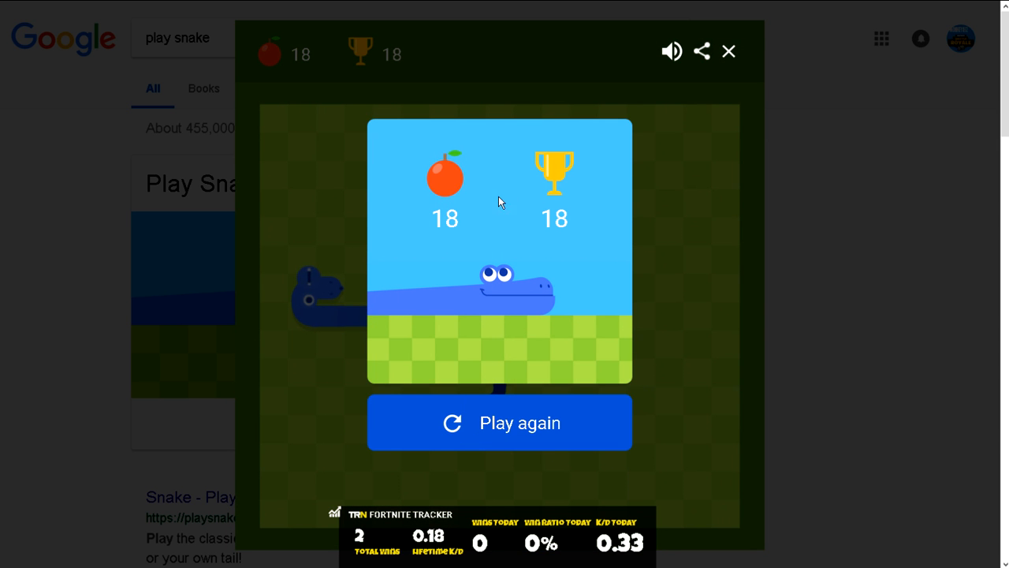
# - Restart after the 18-apple game and steer upward toward the apple near the top
pyautogui.click(498, 423)
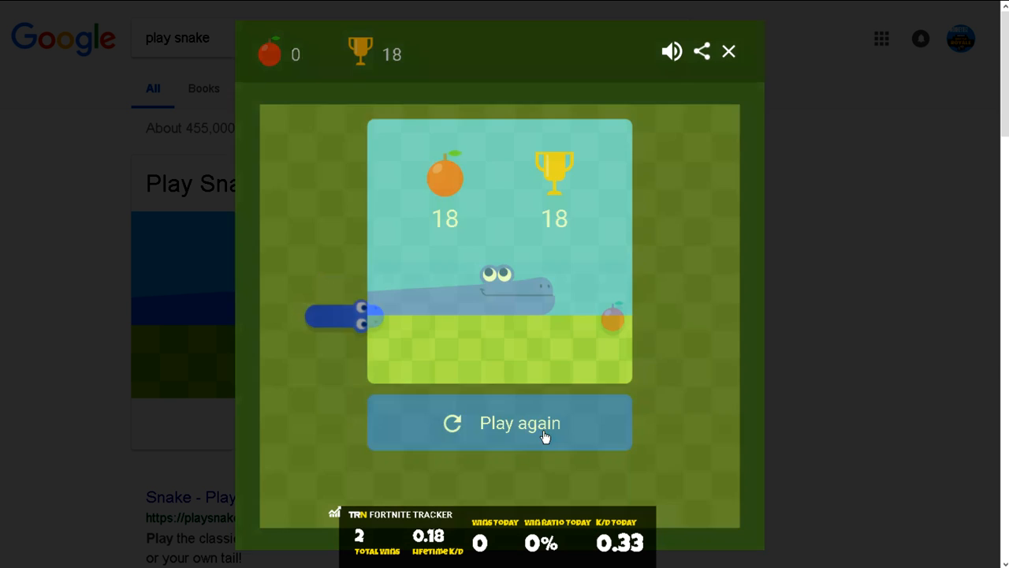
pyautogui.click(498, 423)
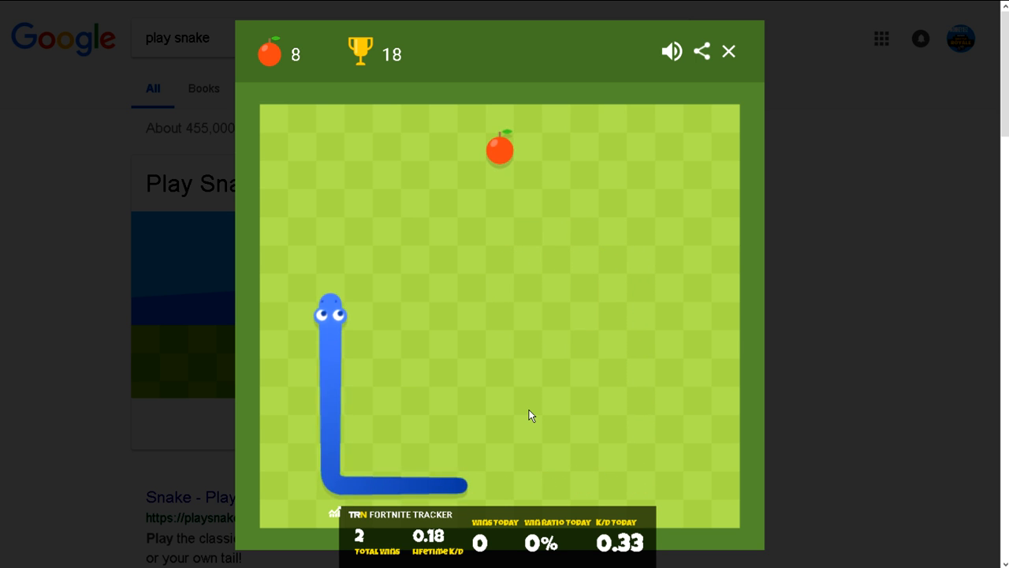
pyautogui.press('up')
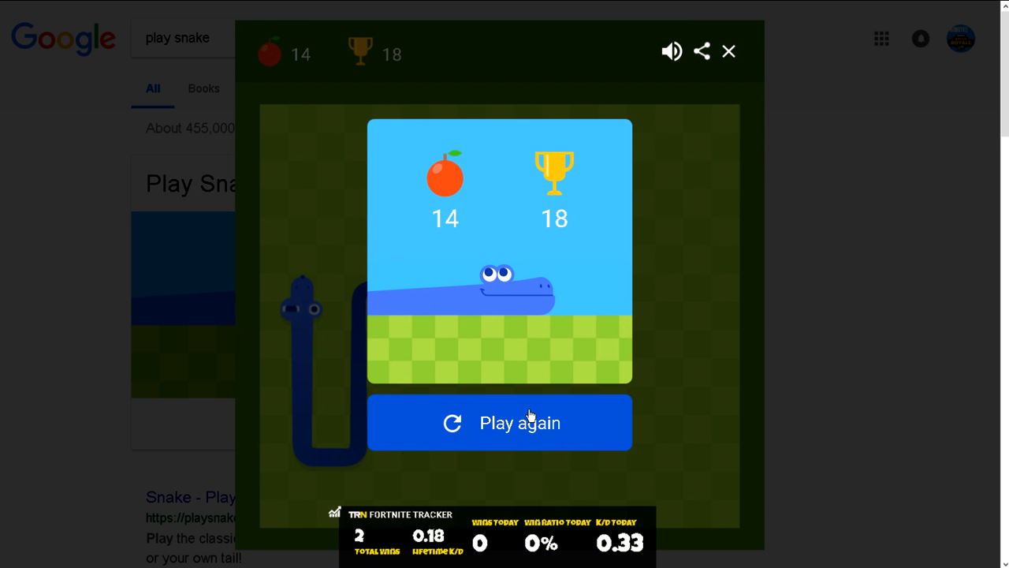
# - Restart a new round from the 14-apple game-over screen with Play again
pyautogui.click(498, 423)
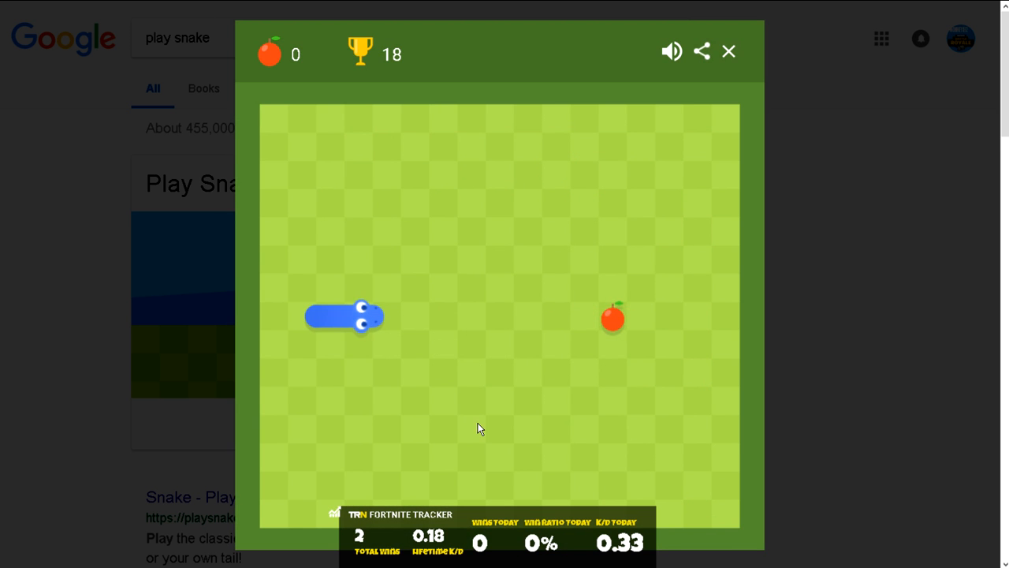
pyautogui.moveTo(463, 419)
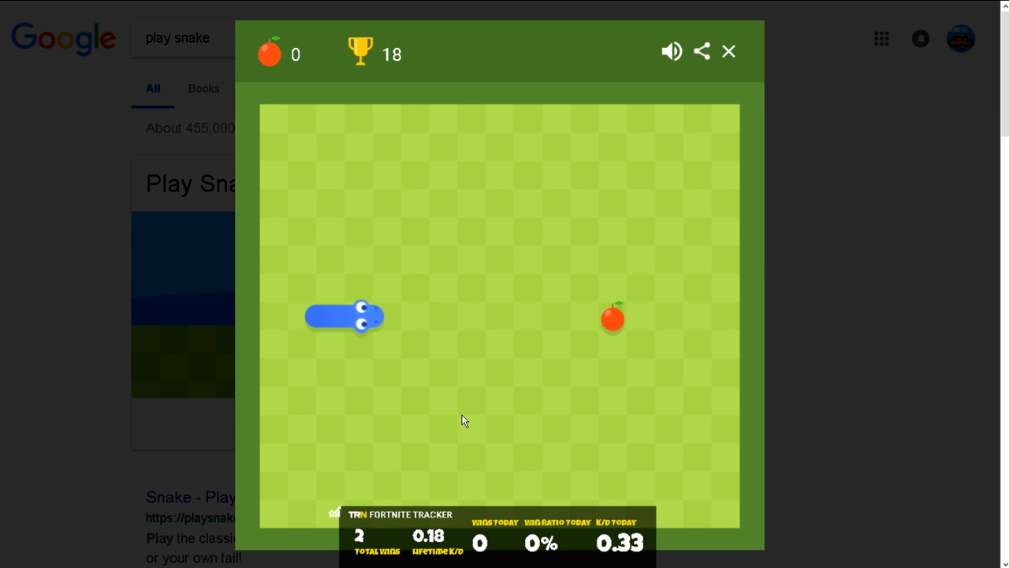
pyautogui.moveTo(445, 420)
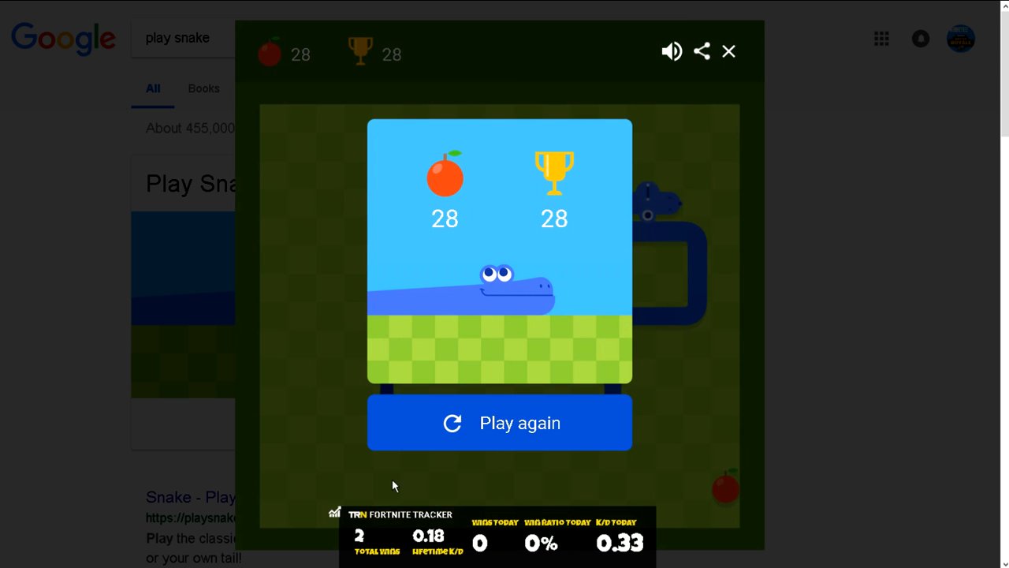
pyautogui.moveTo(388, 309)
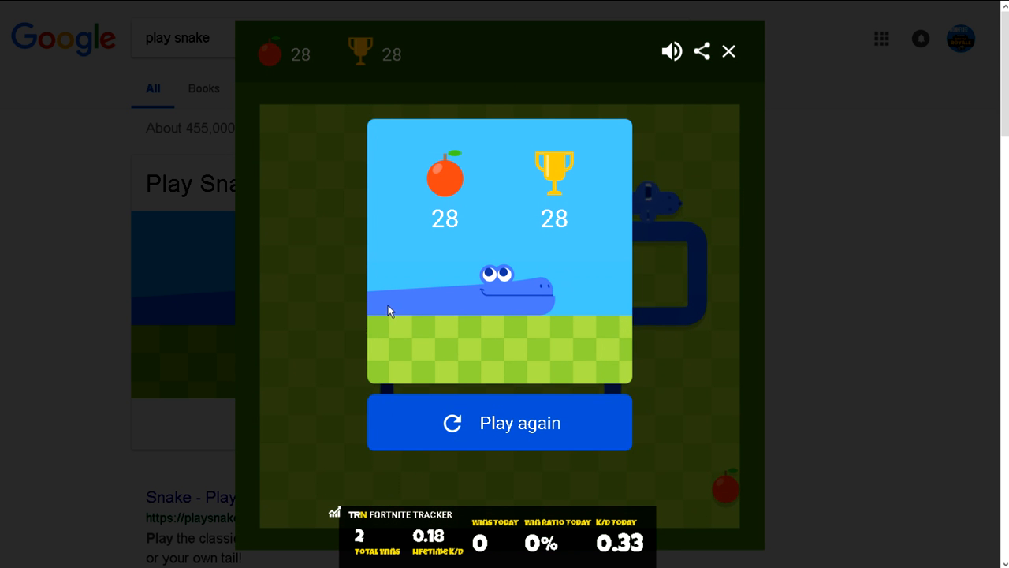
pyautogui.moveTo(607, 207)
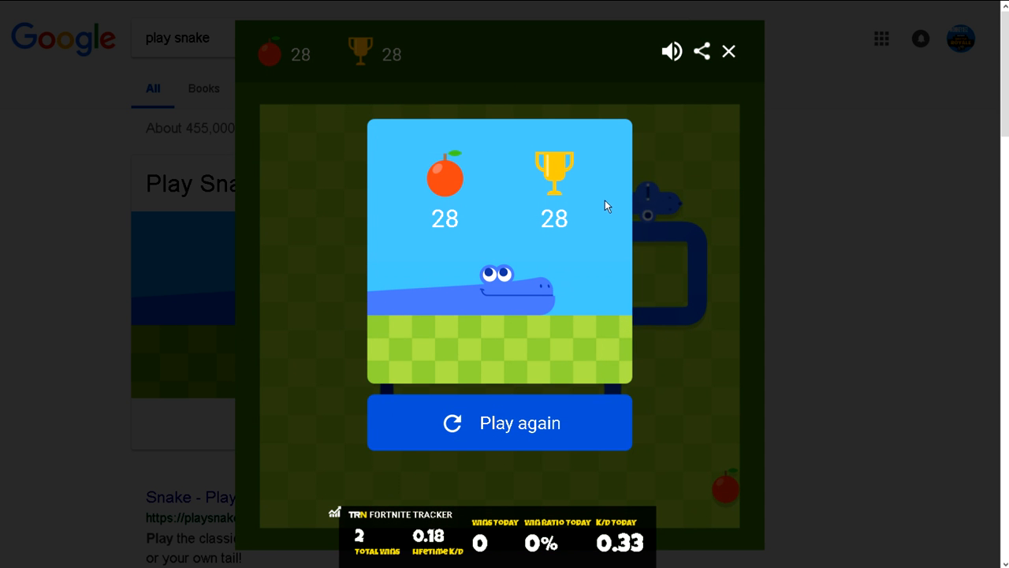
pyautogui.moveTo(580, 224)
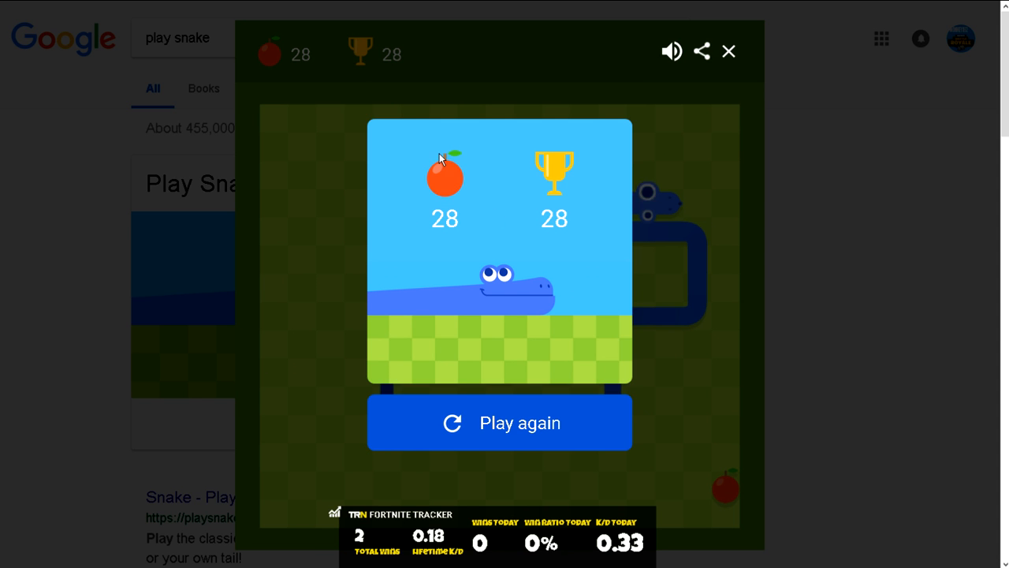
pyautogui.moveTo(474, 94)
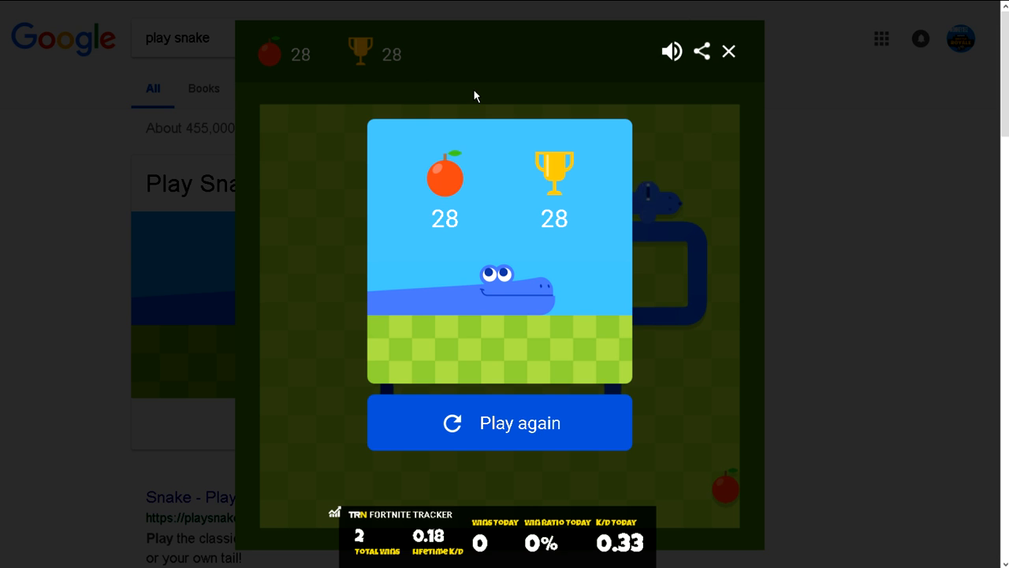
pyautogui.moveTo(646, 287)
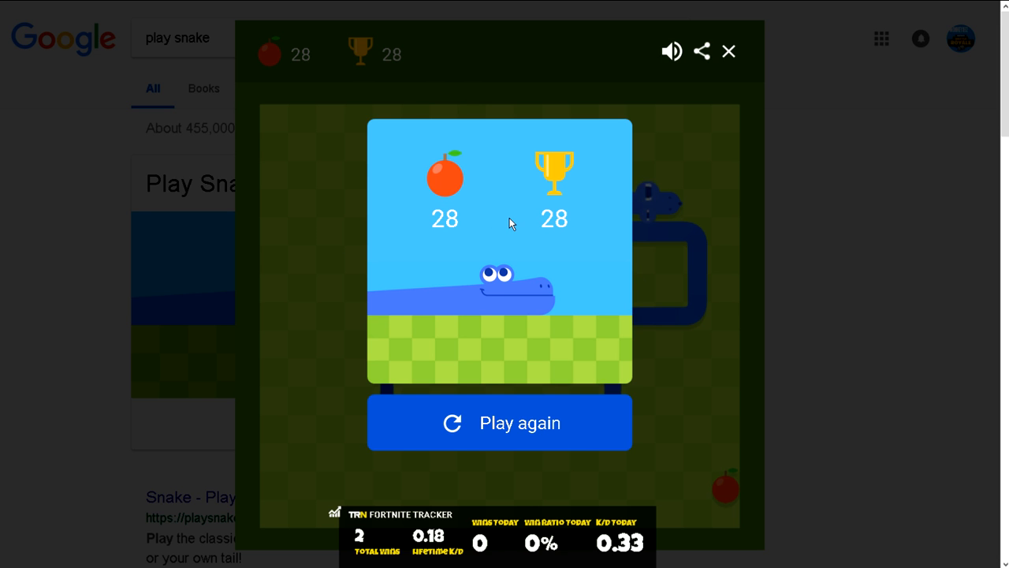
pyautogui.moveTo(430, 261)
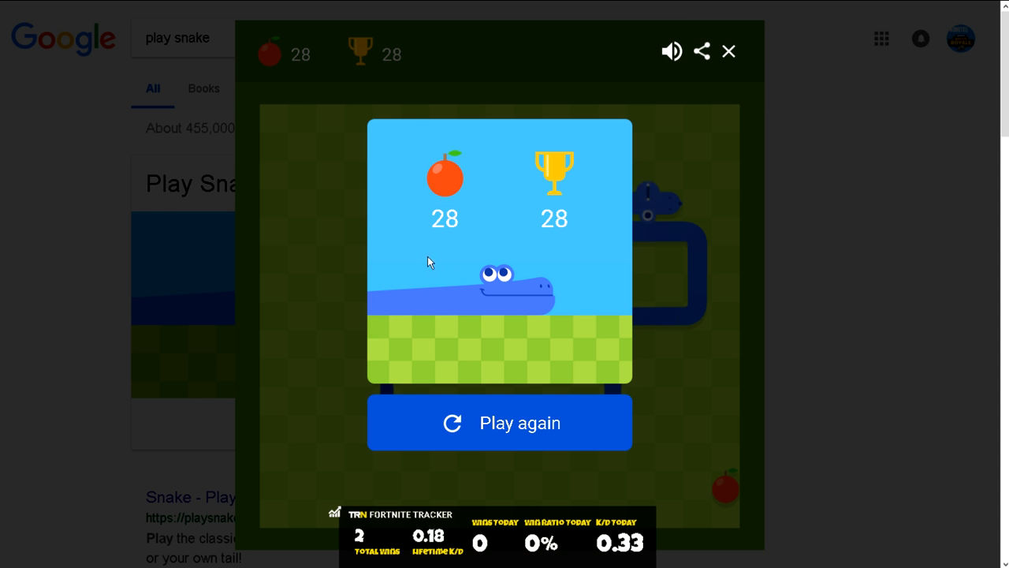
pyautogui.moveTo(533, 290)
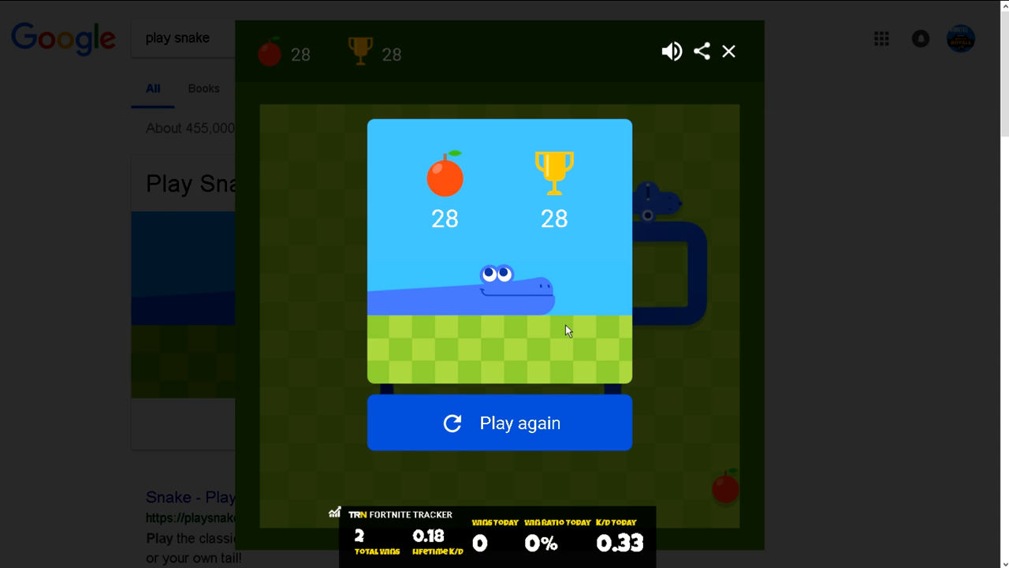
pyautogui.moveTo(559, 341)
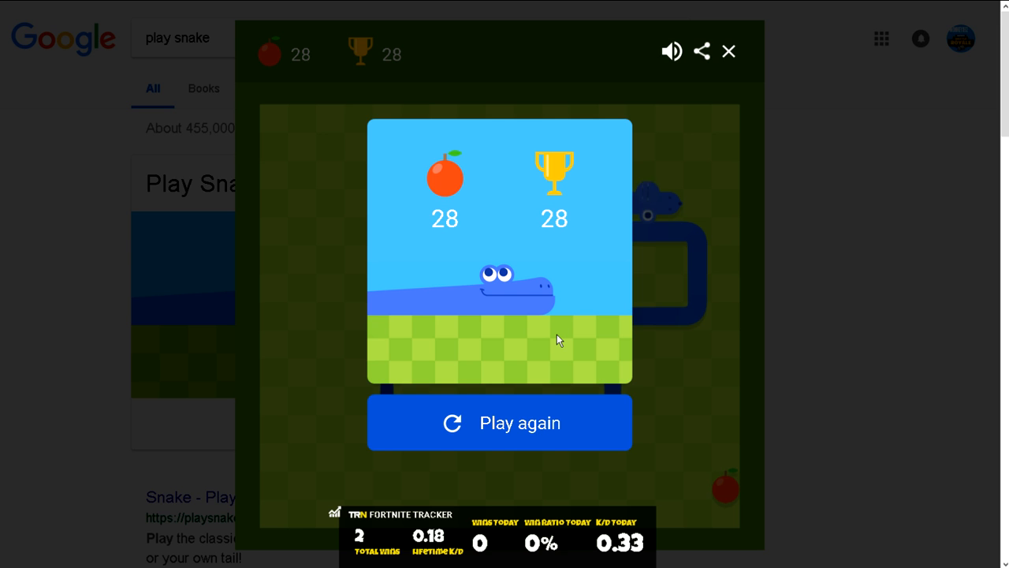